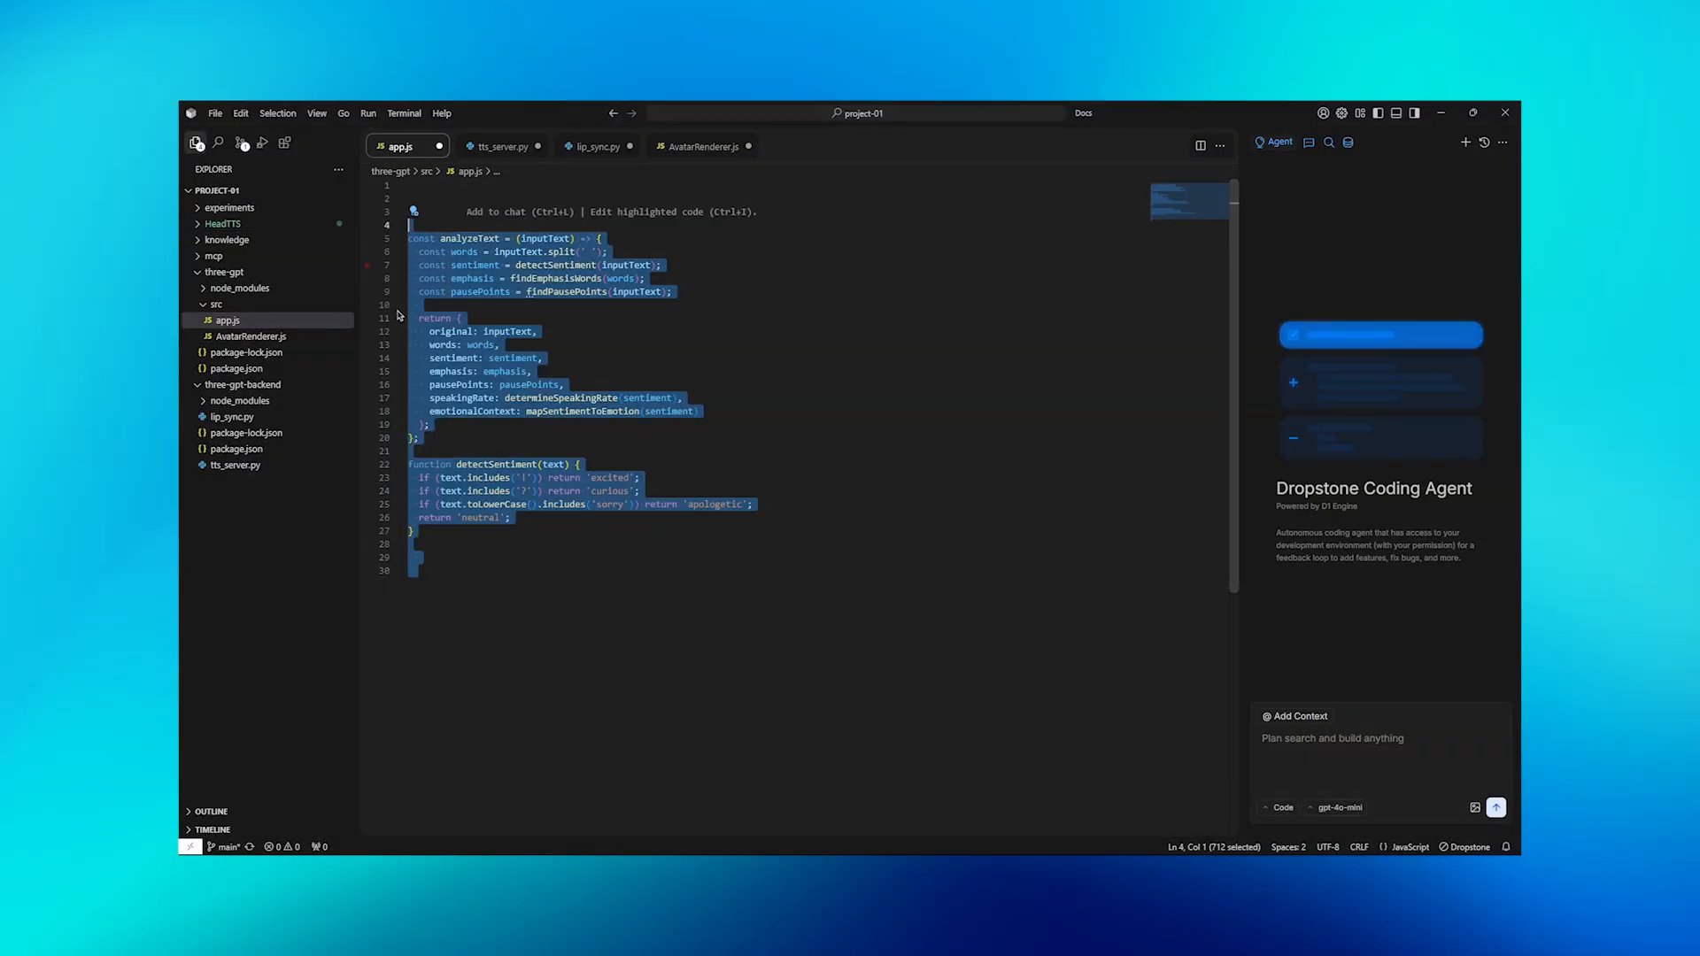
# Deselect the newly pasted analyzeText and detectSentiment code in app.js.
pyautogui.click(615, 646)
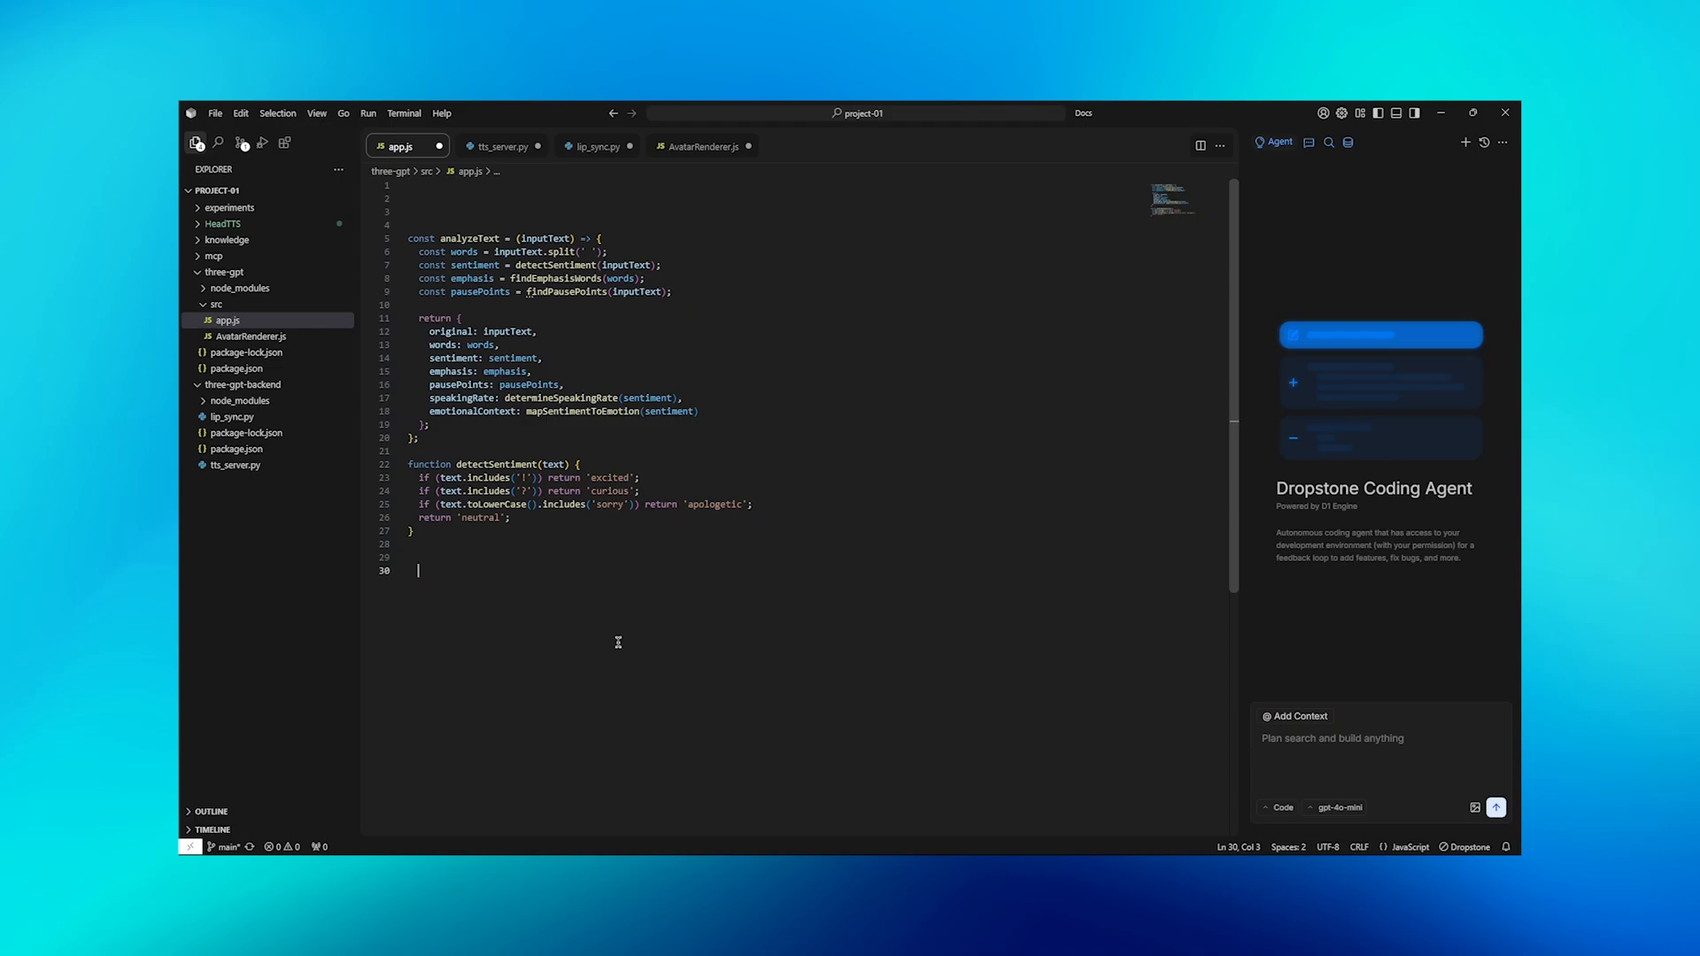
# Switch to tts_server.py showing the FastAPI HeadTTSGenerator and /generate-speech endpoint.
pyautogui.click(502, 147)
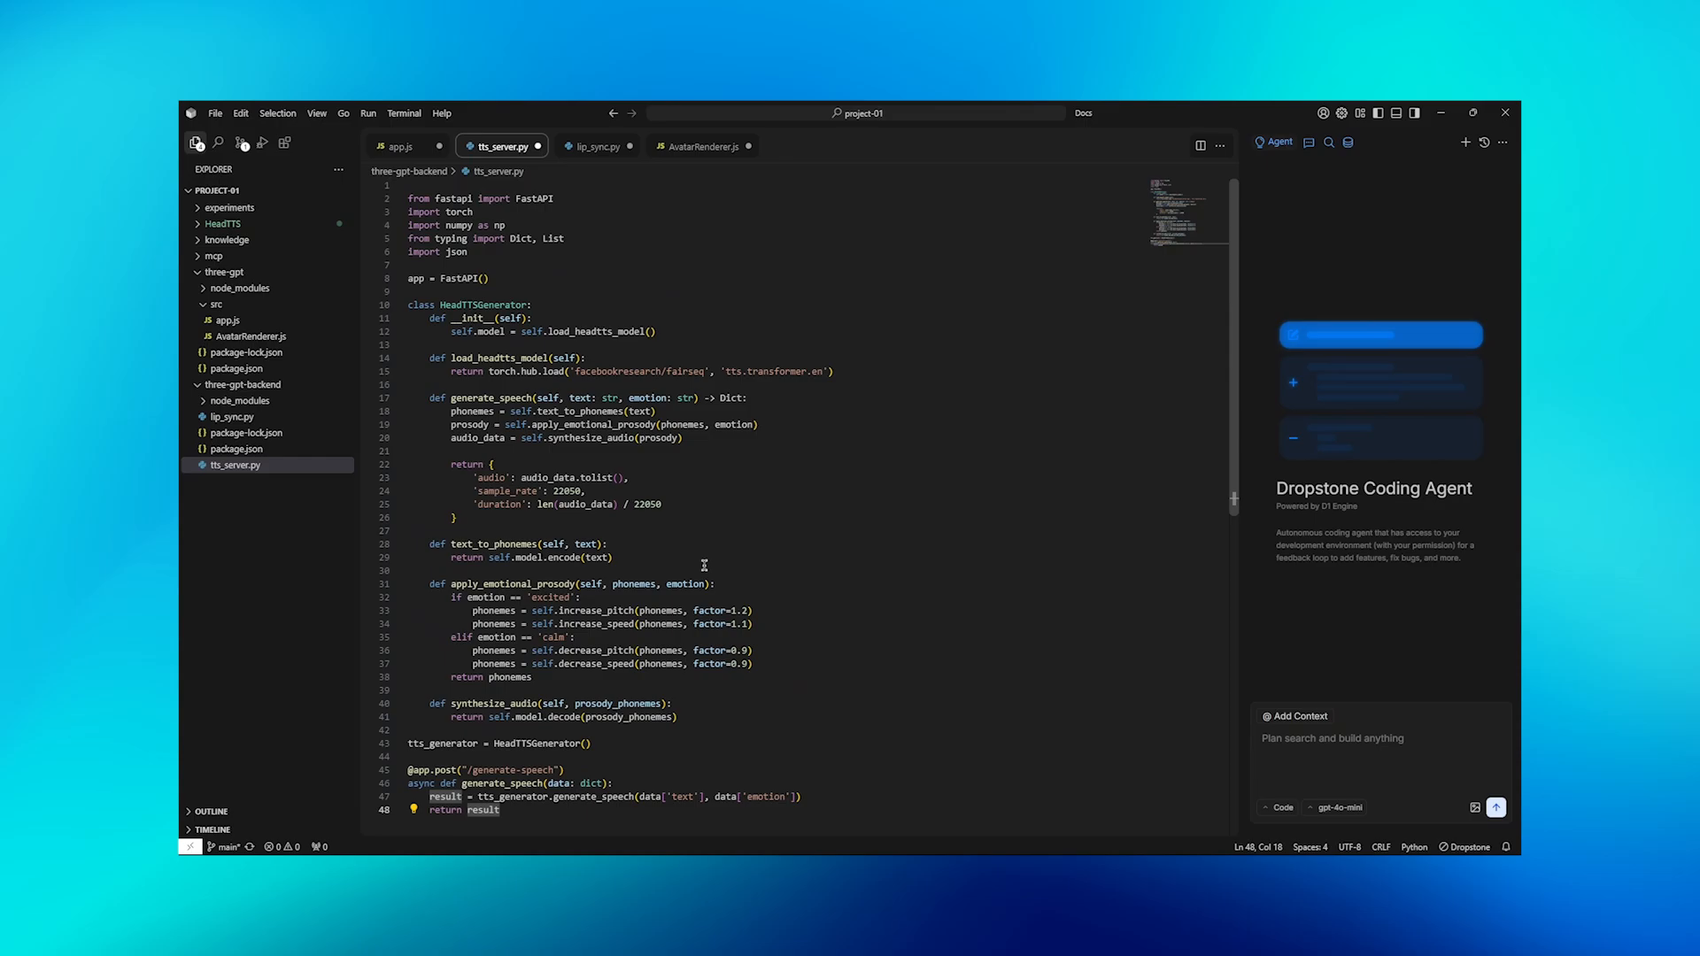
# Switch to lip_sync.py showing the LipSyncEngine mapping MFCC features to visemes.
pyautogui.click(596, 145)
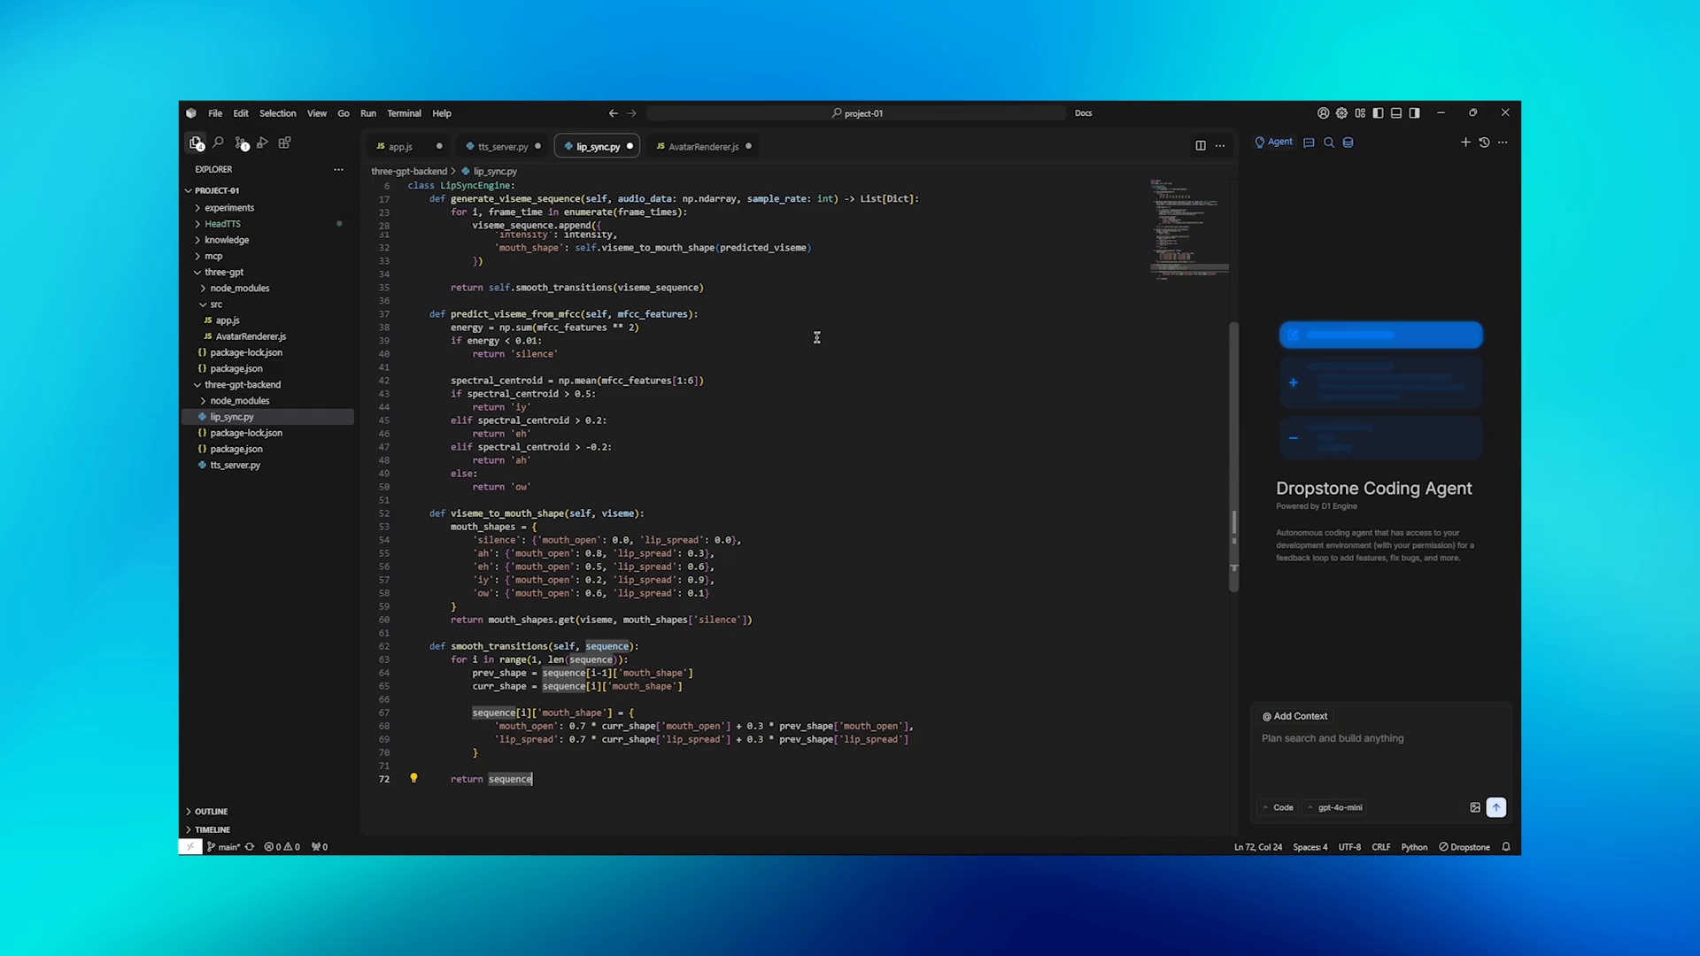
# Switch to AvatarRenderer.js showing the Three.js scene setup and avatar model loading.
pyautogui.click(701, 147)
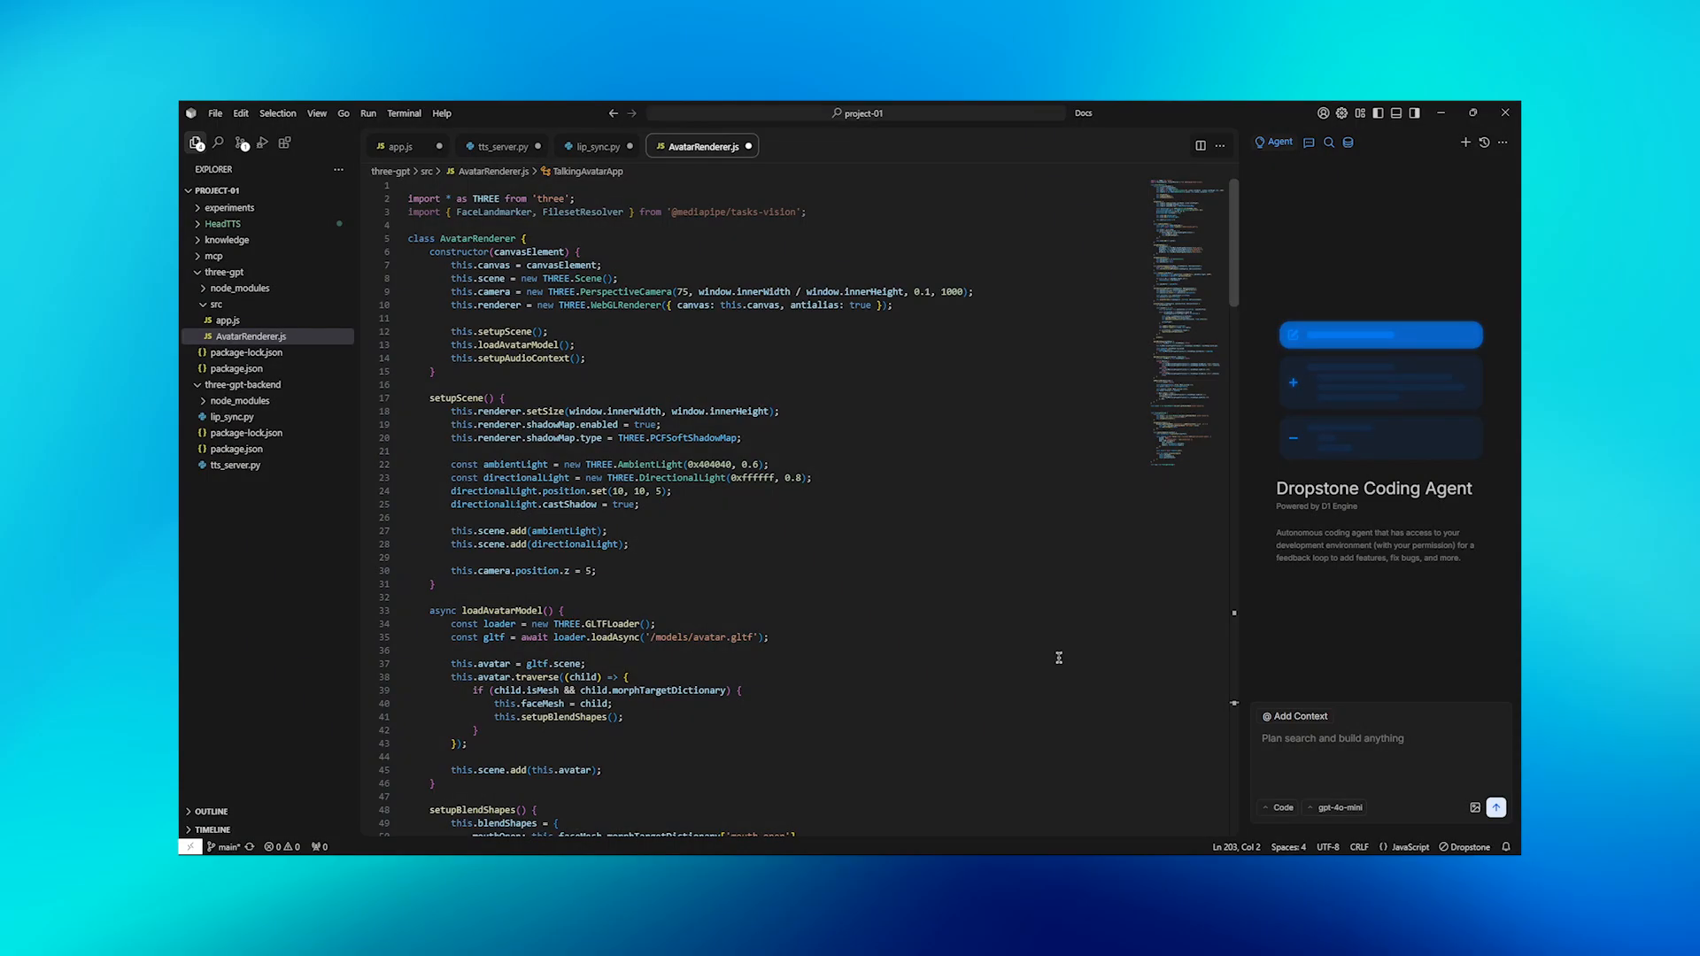
# Scroll through the renderer's blend shape, audio playback and viseme animation code.
pyautogui.scroll(-3)
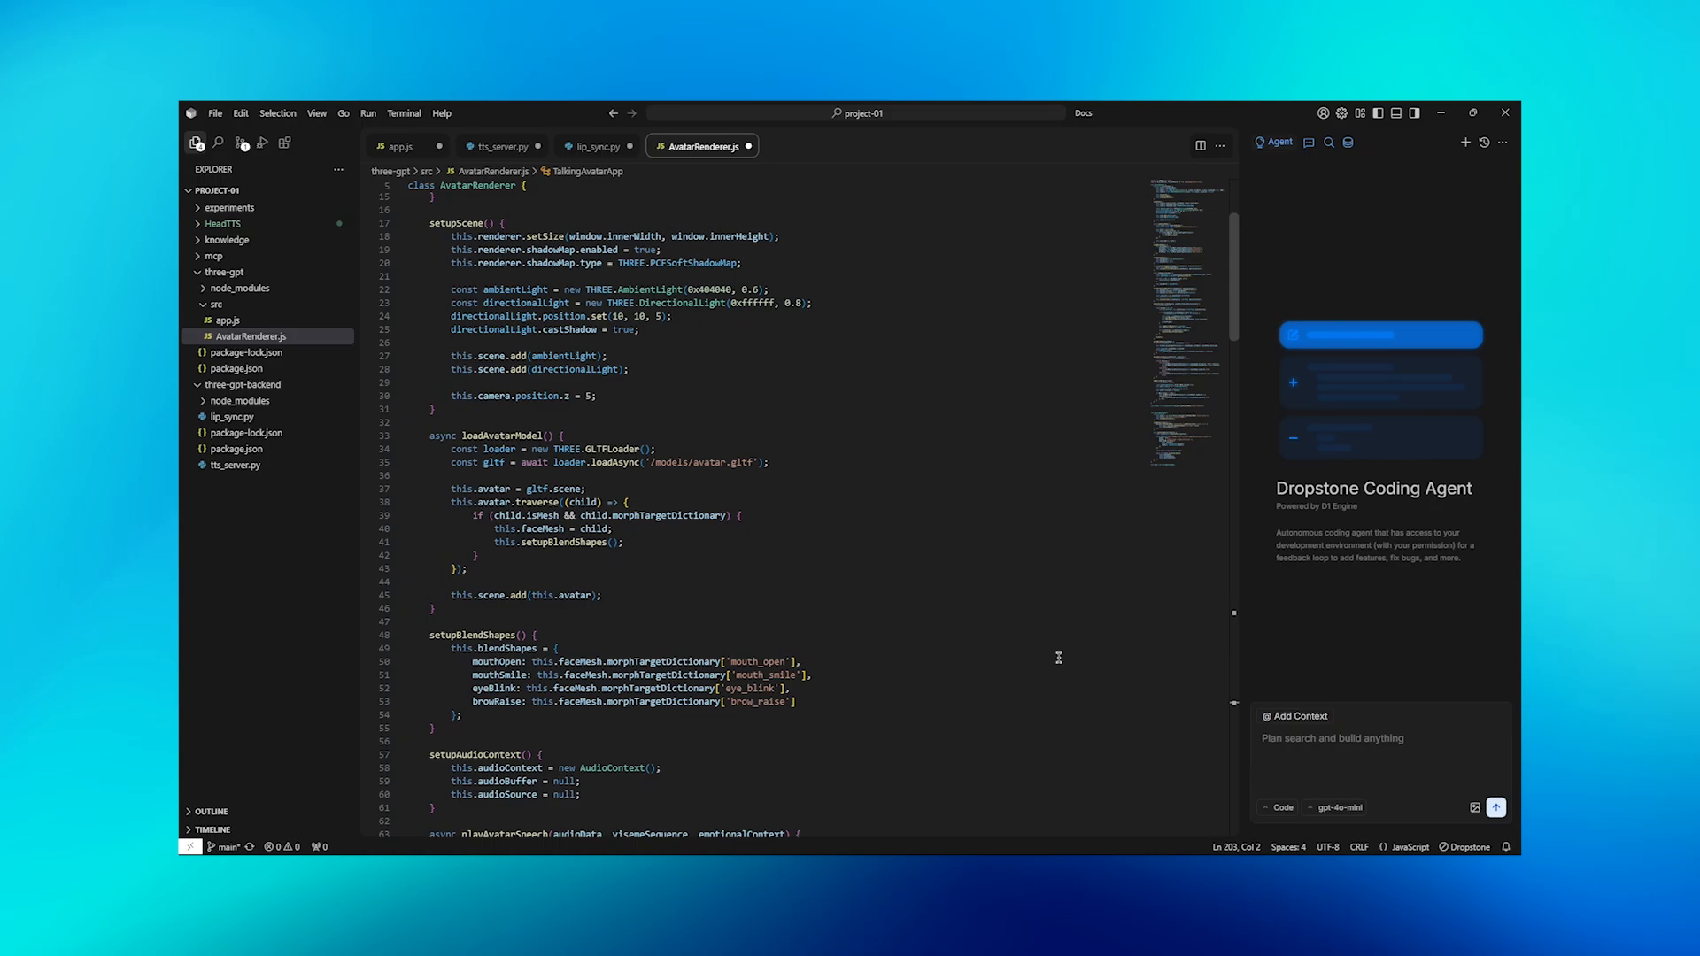
pyautogui.scroll(-3)
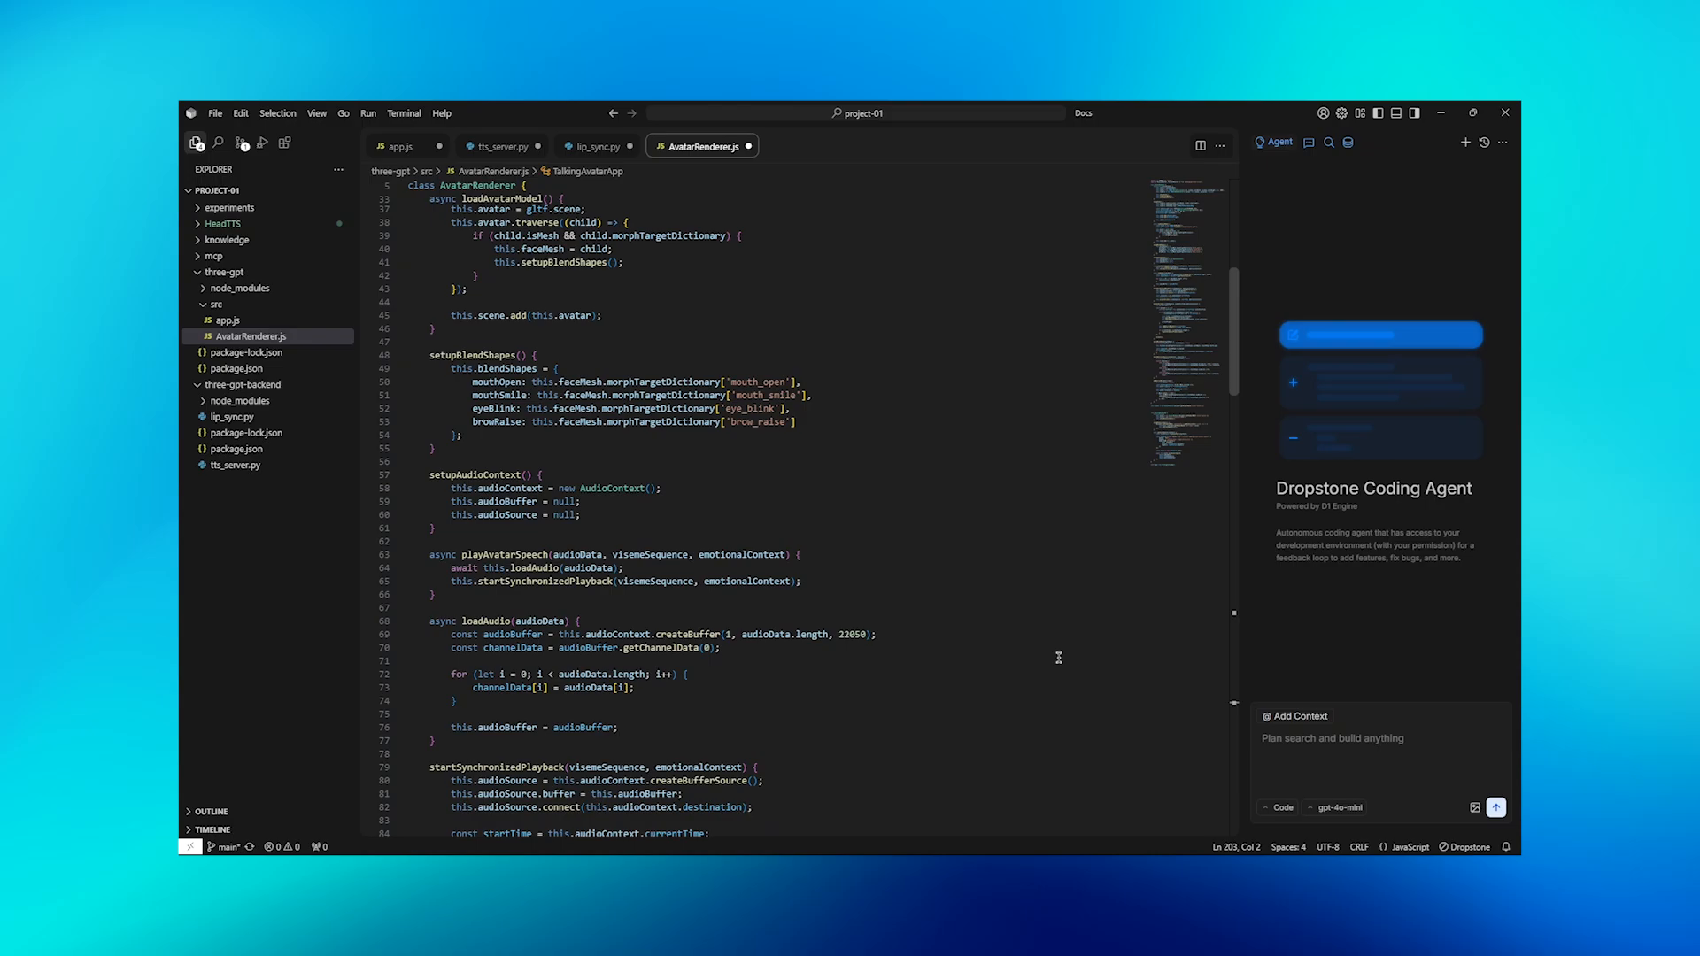
pyautogui.scroll(-3)
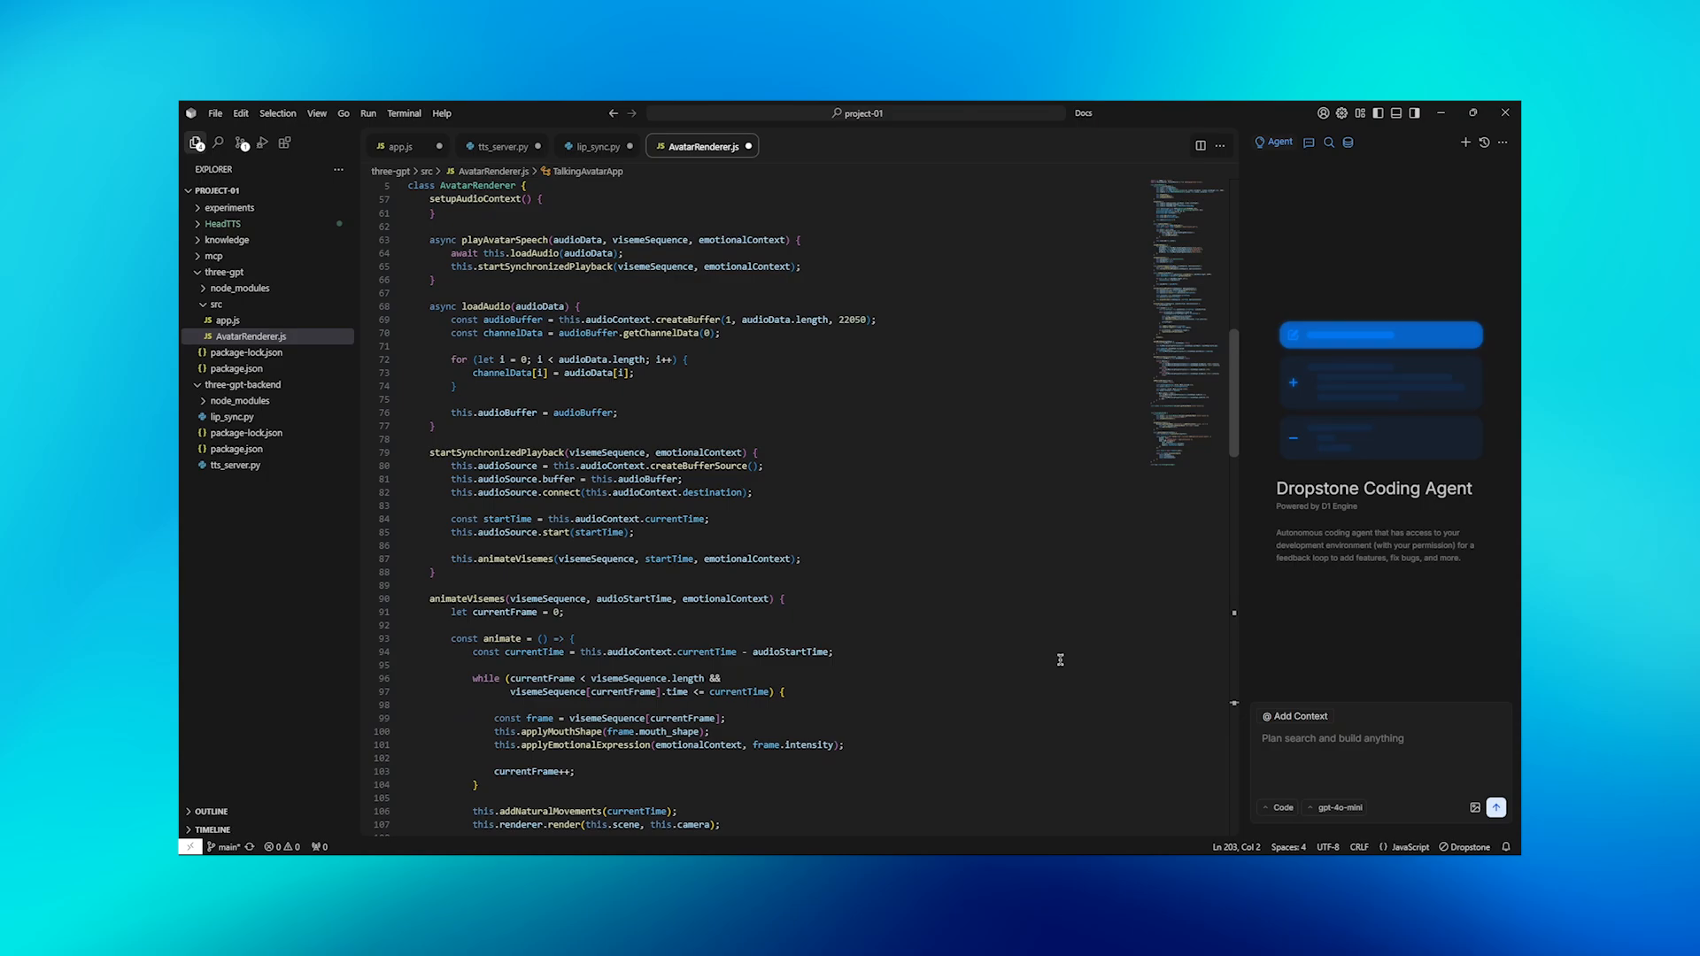
pyautogui.scroll(-3)
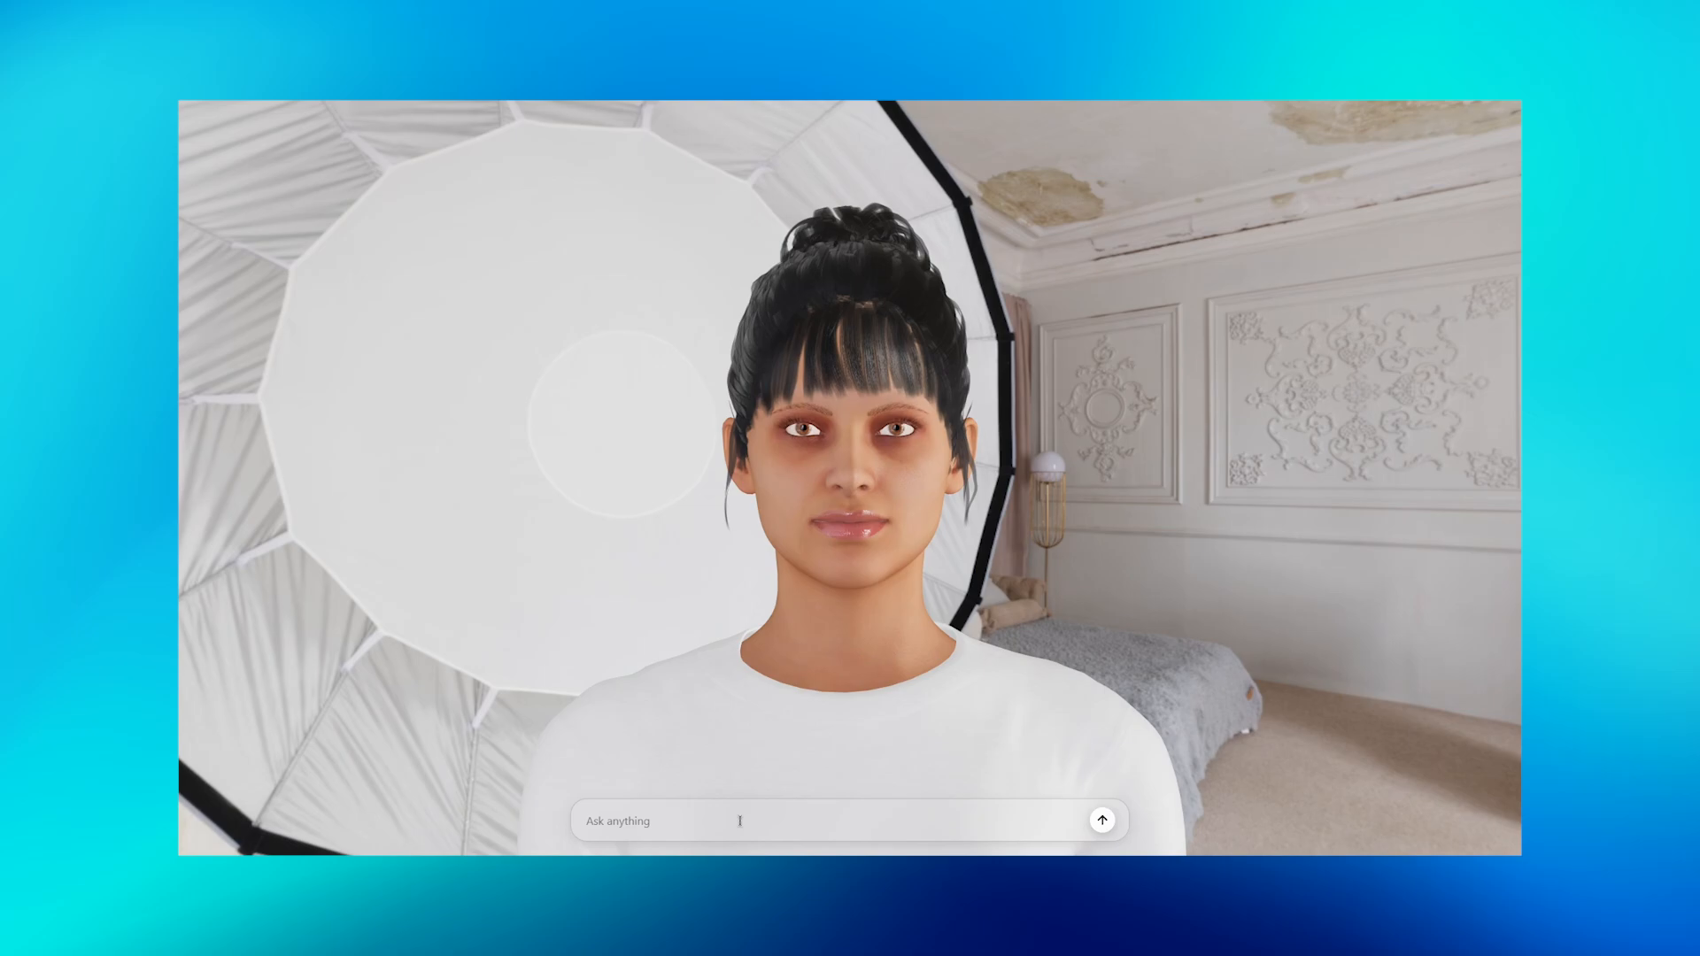
# Send the greeting 'Hey' from the Ask anything box to the avatar.
pyautogui.write('Hey')
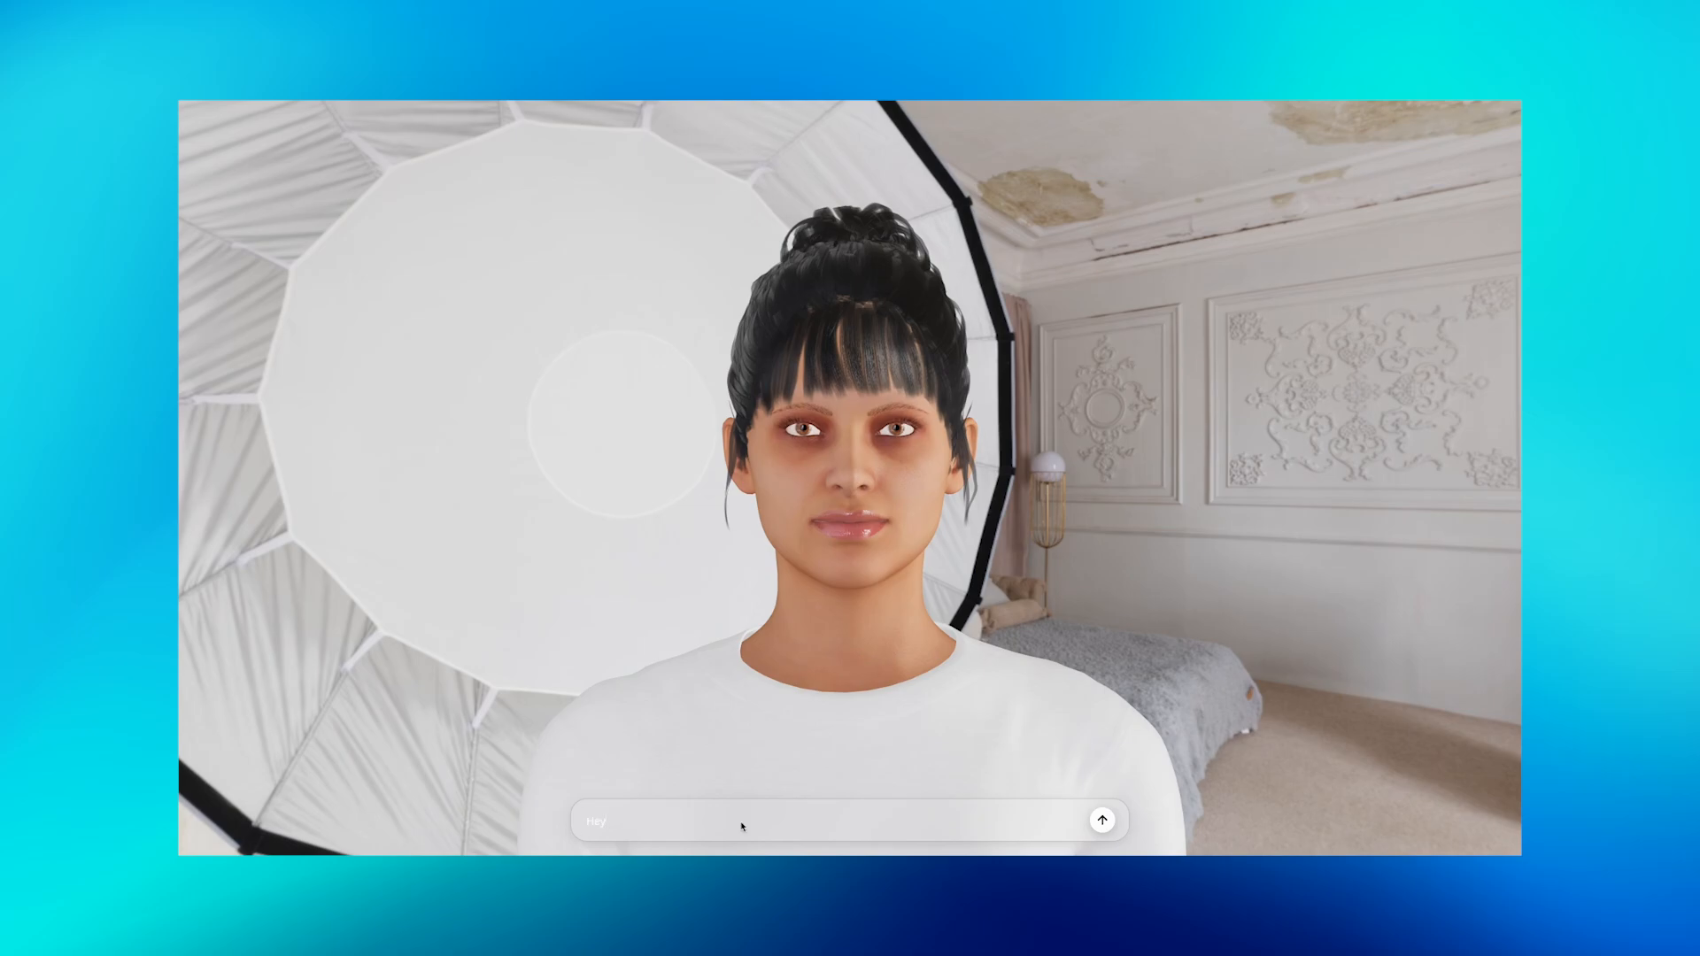
pyautogui.click(1101, 820)
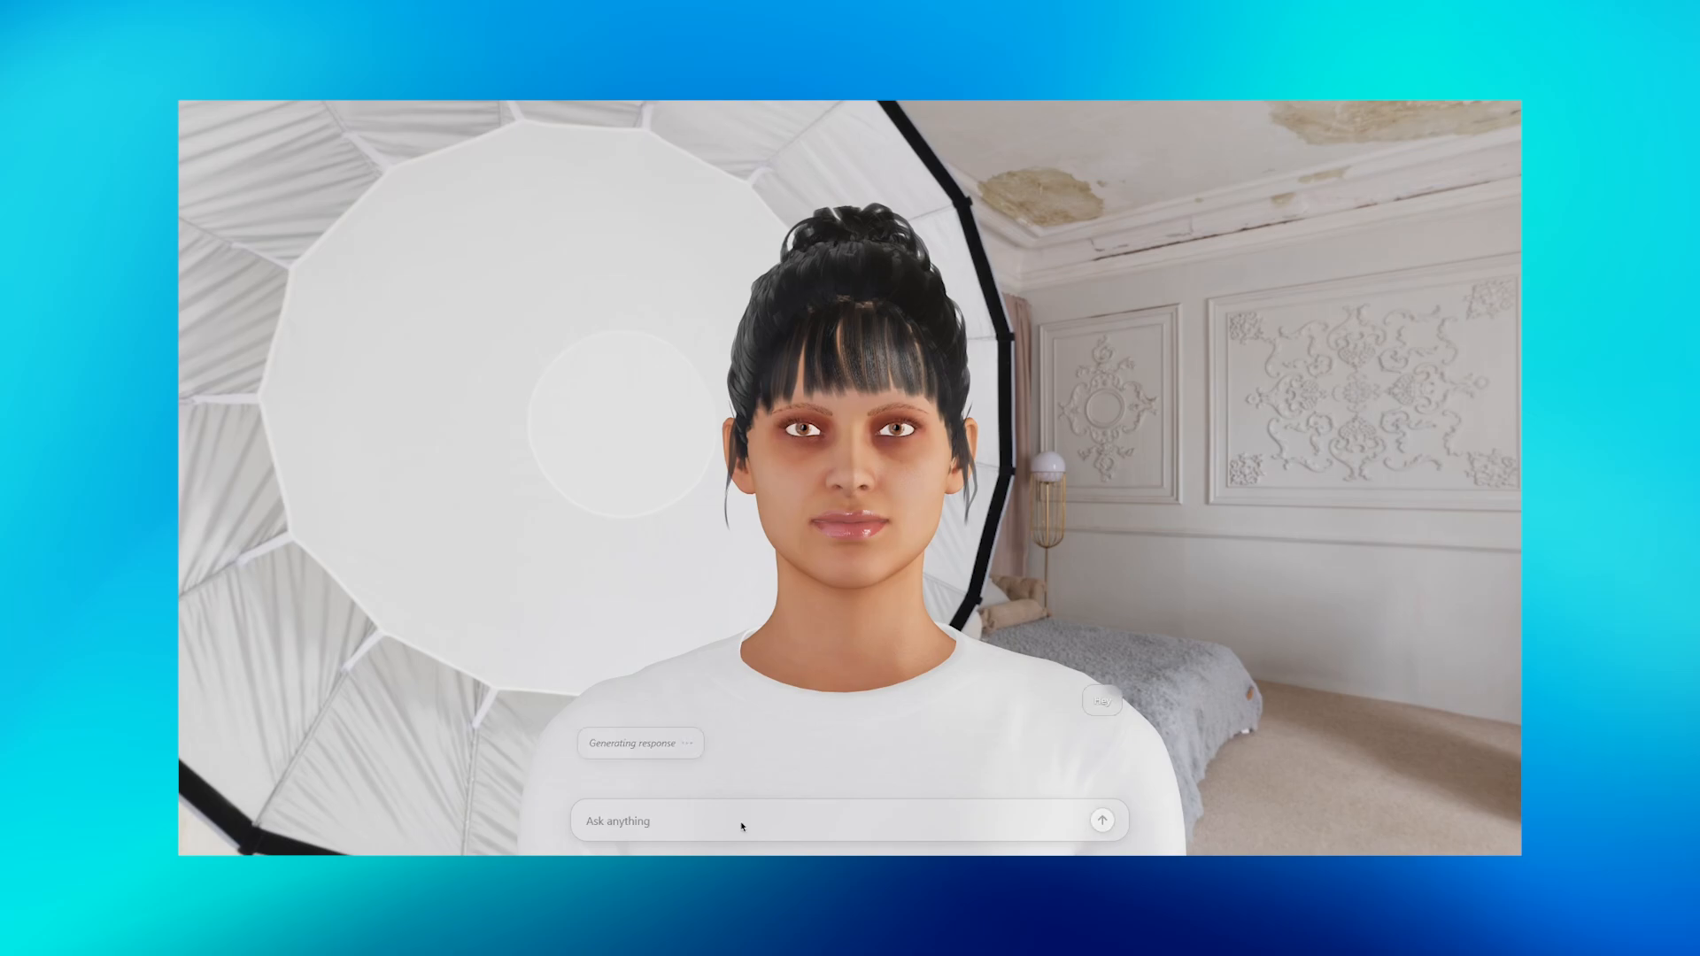